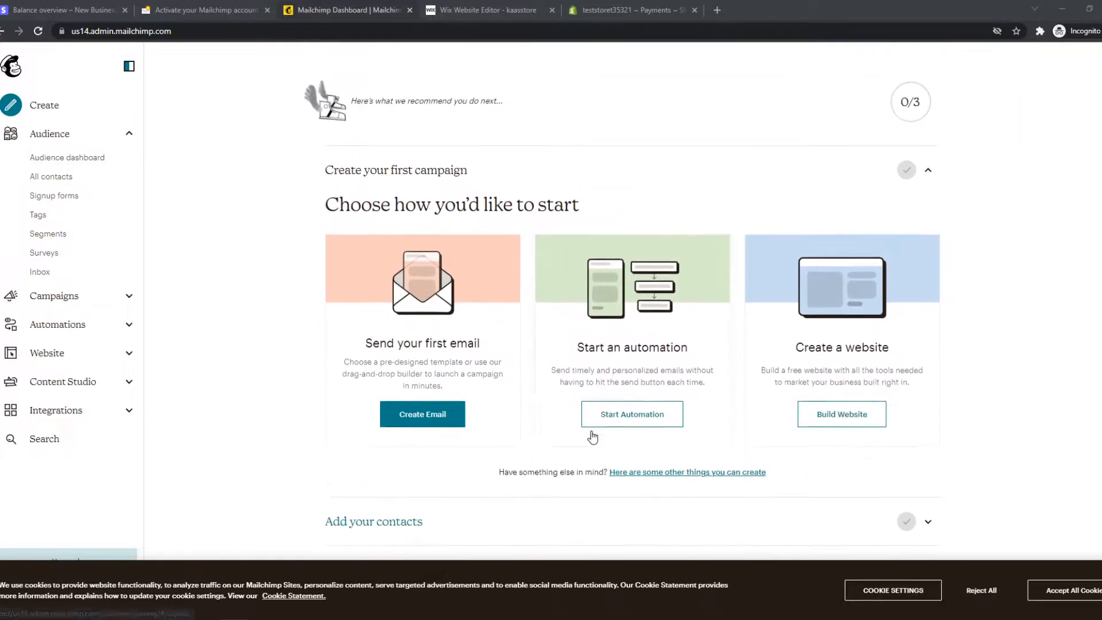
- After glancing at the Wix editor, return to Mailchimp and go to the audience's Signup forms
left_click(488, 11)
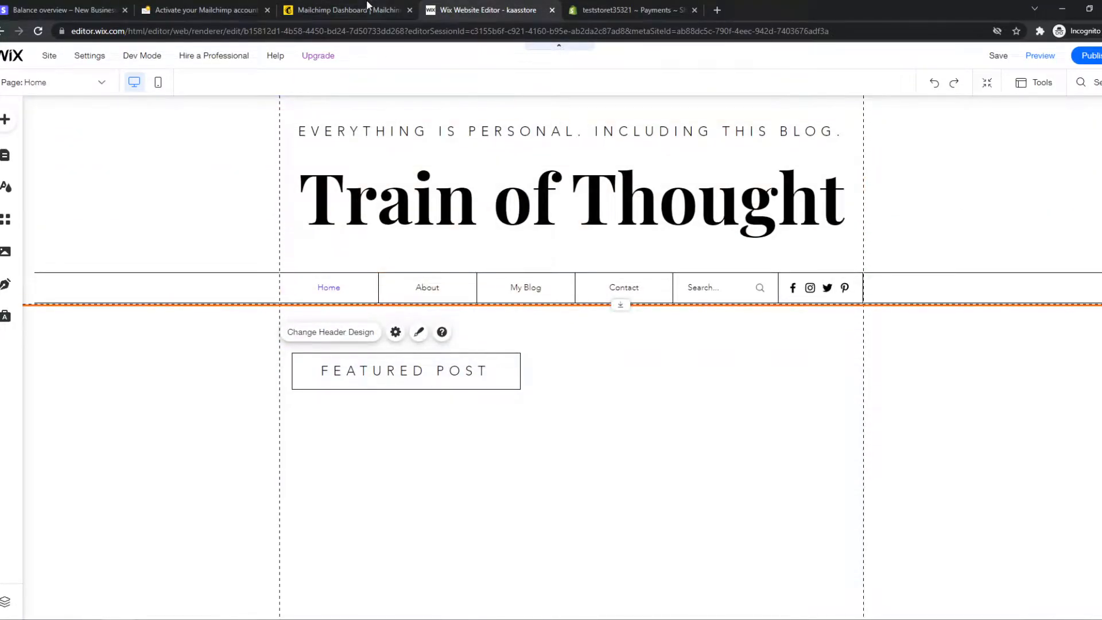
left_click(344, 10)
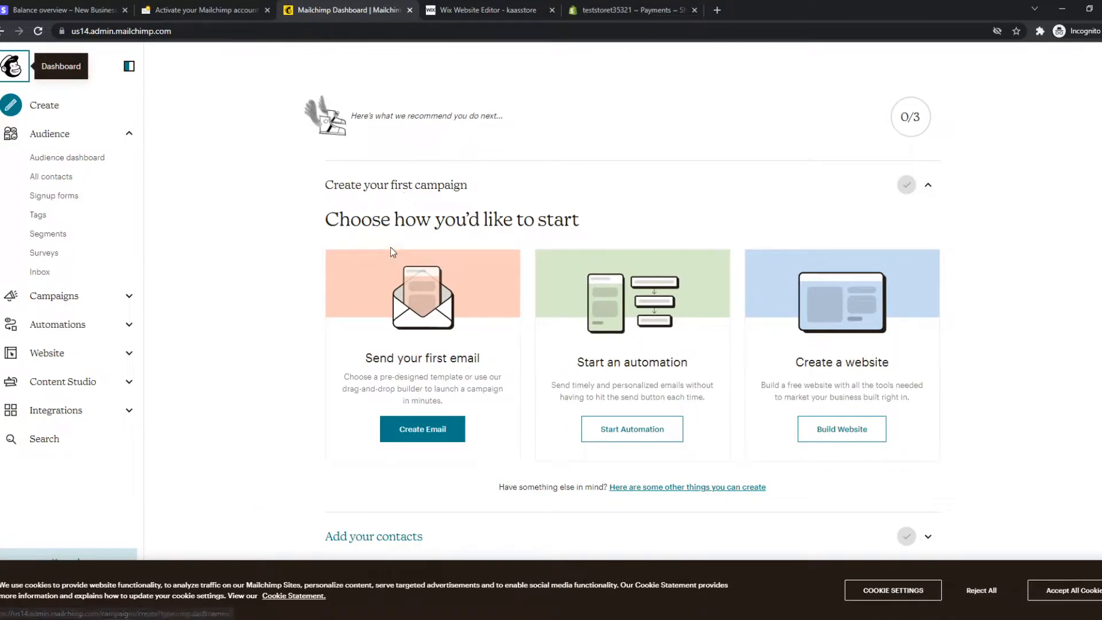
mouse_move(272, 170)
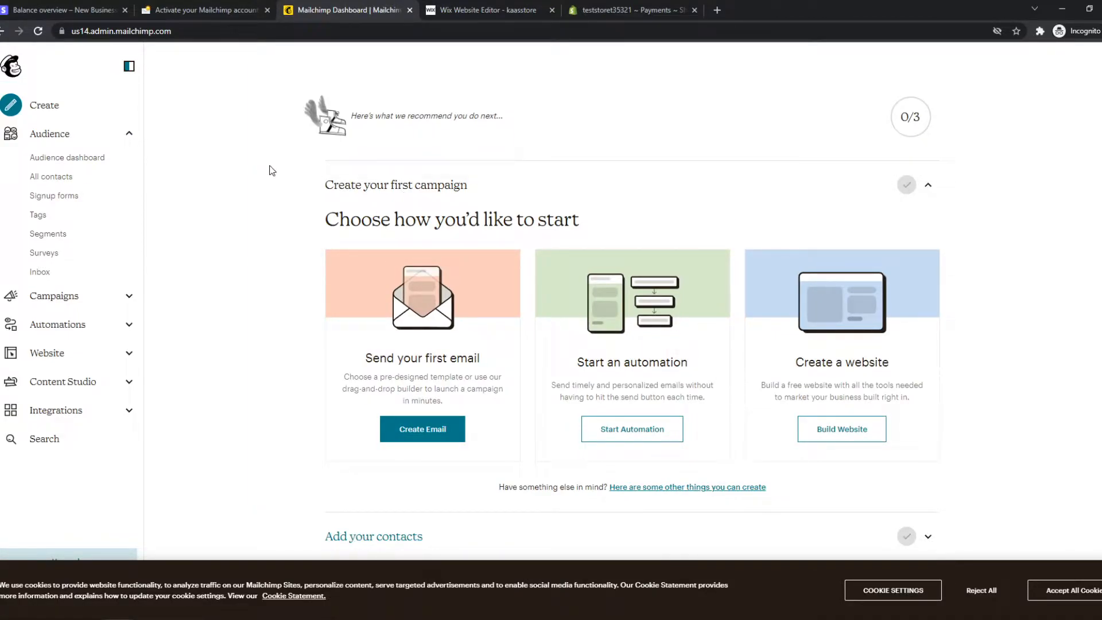
mouse_move(49, 134)
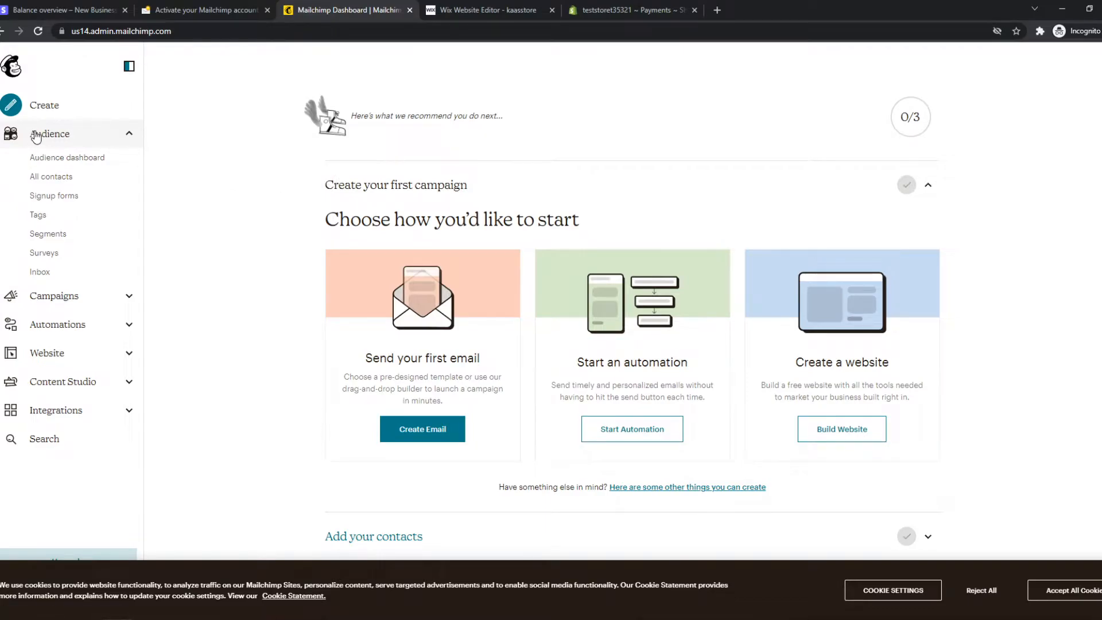
left_click(54, 196)
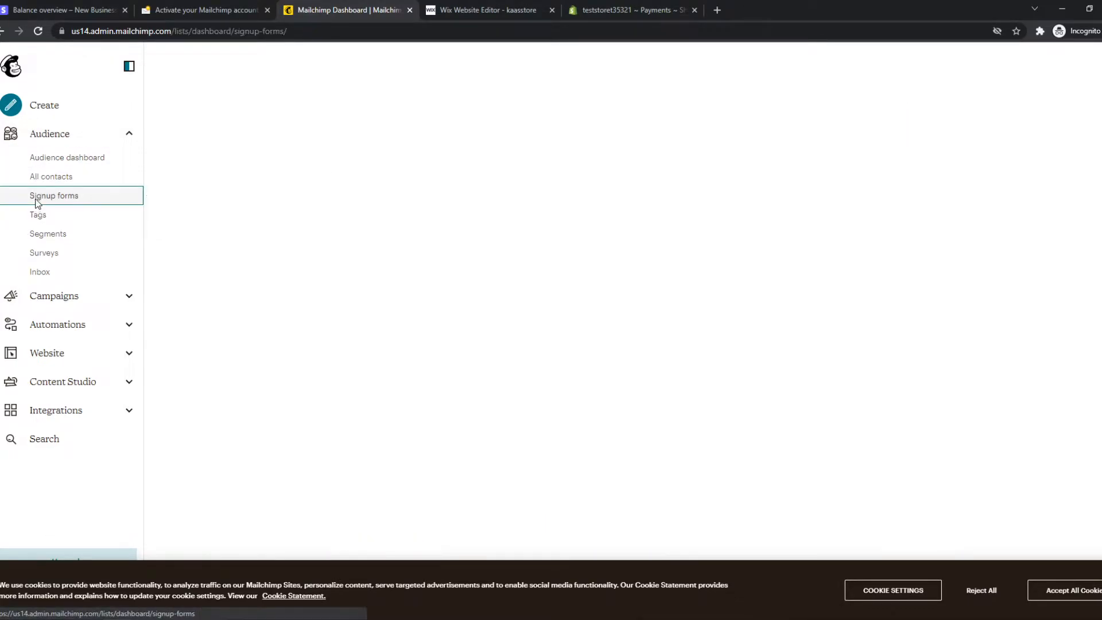
left_click(54, 195)
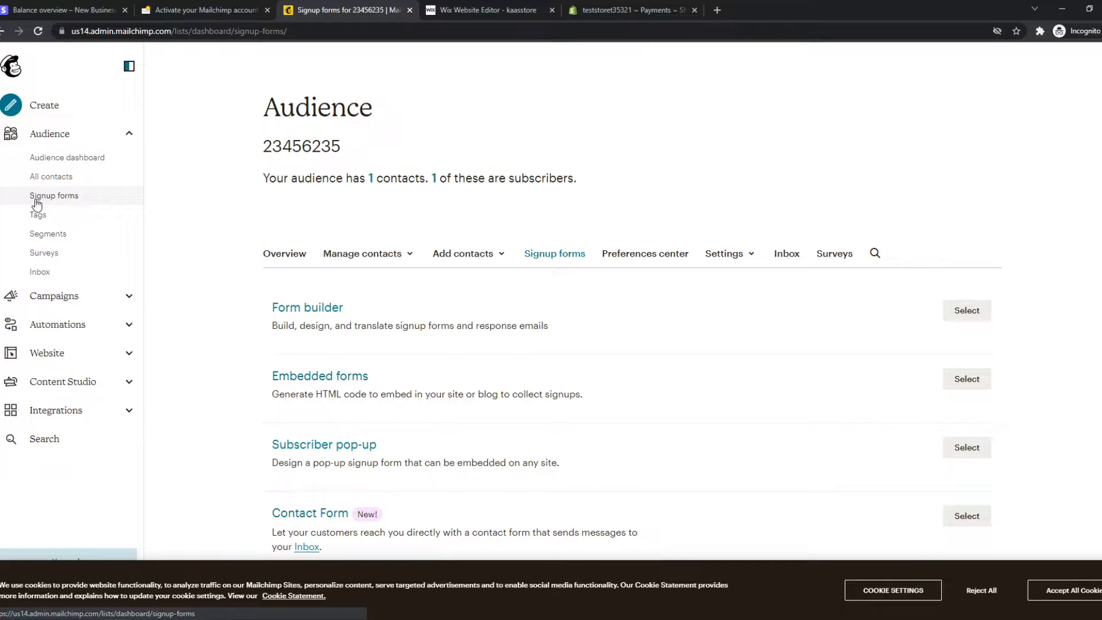
mouse_move(38, 214)
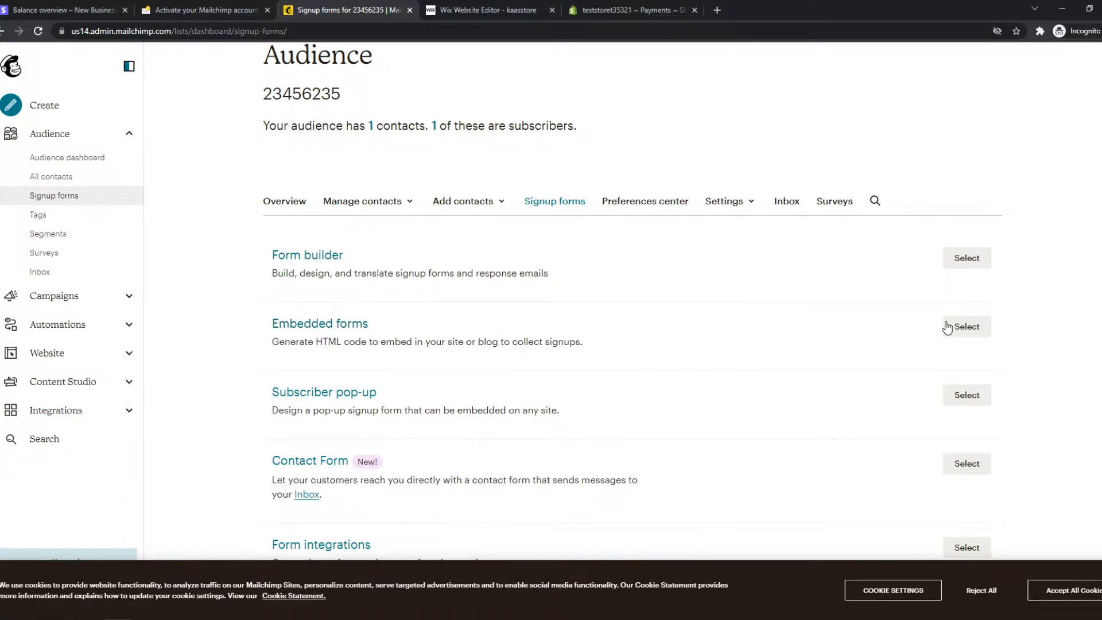
- Select Embedded forms and switch the badge background to Dark
left_click(966, 325)
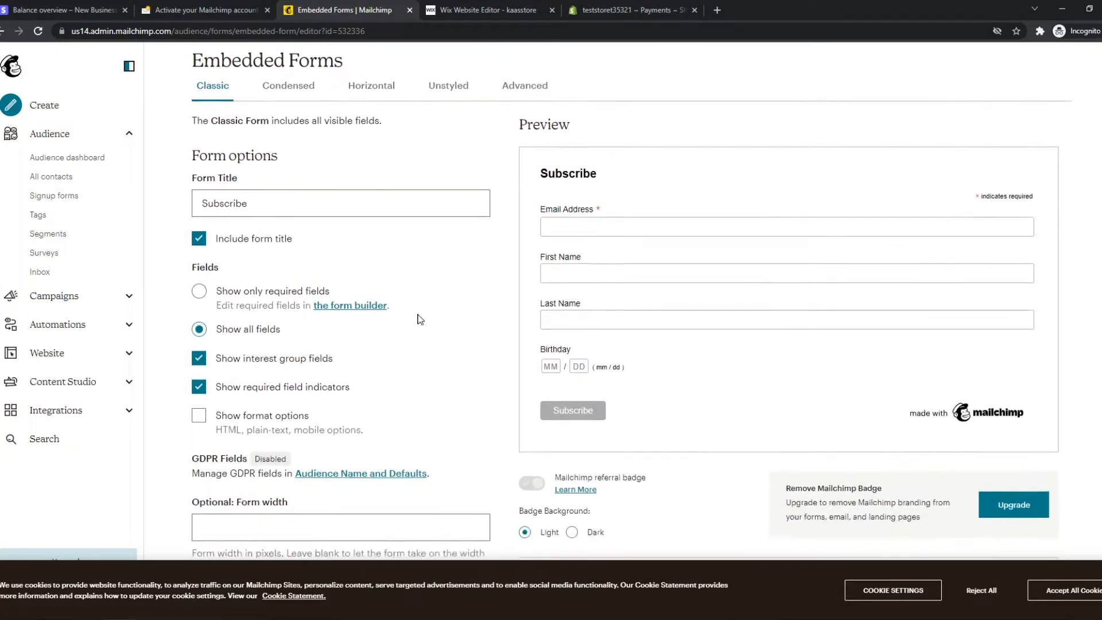
scroll("down", 3)
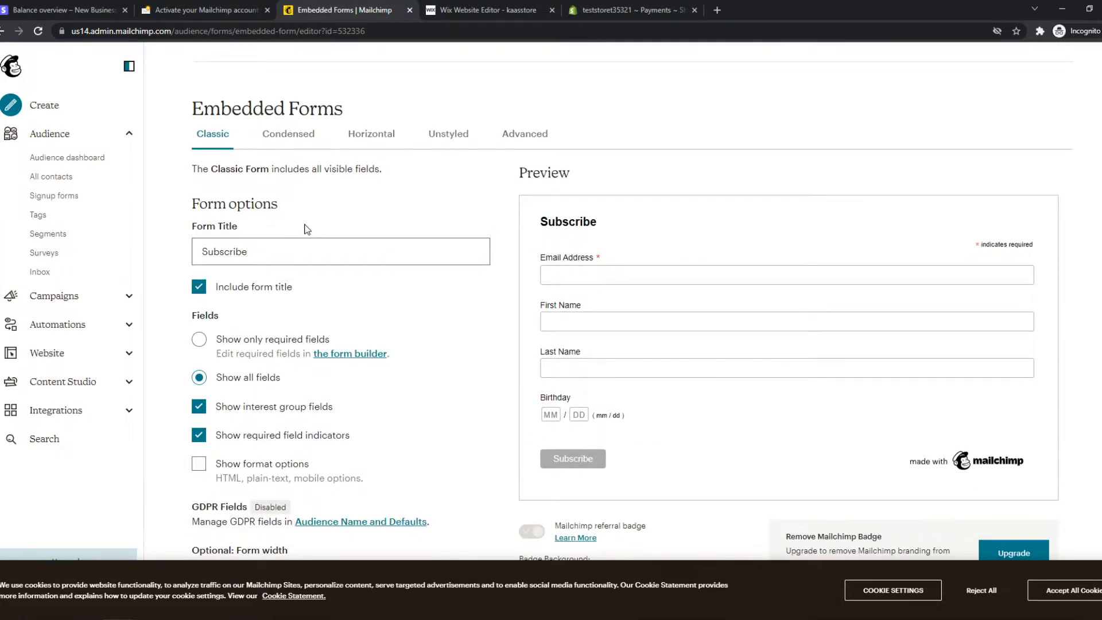
mouse_move(619, 303)
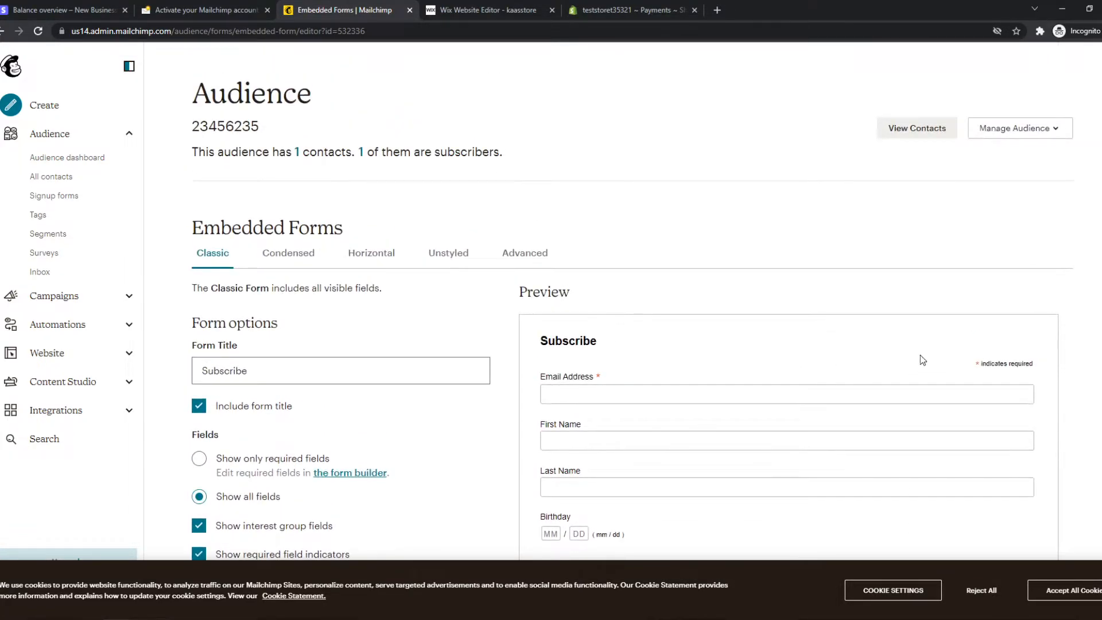
scroll("down", 3)
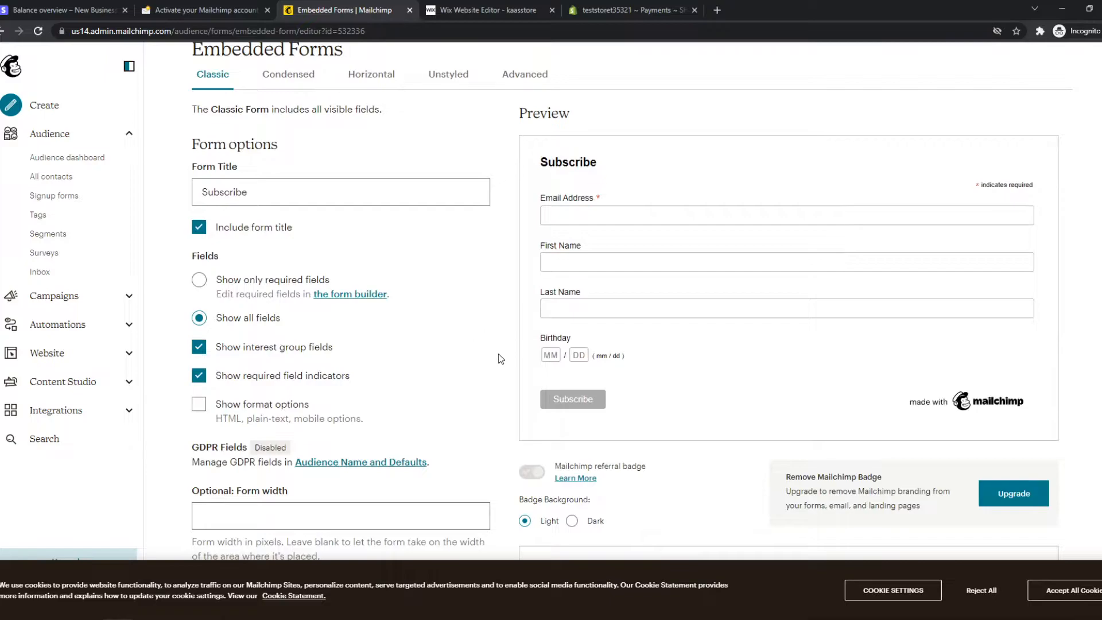
scroll("down", 3)
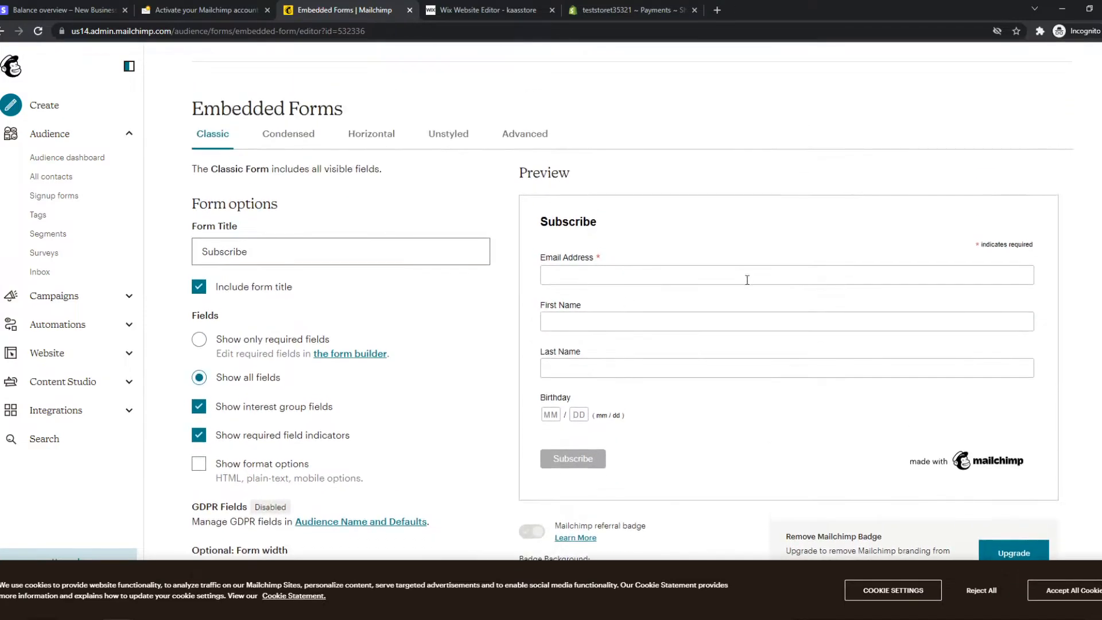
scroll("down", 3)
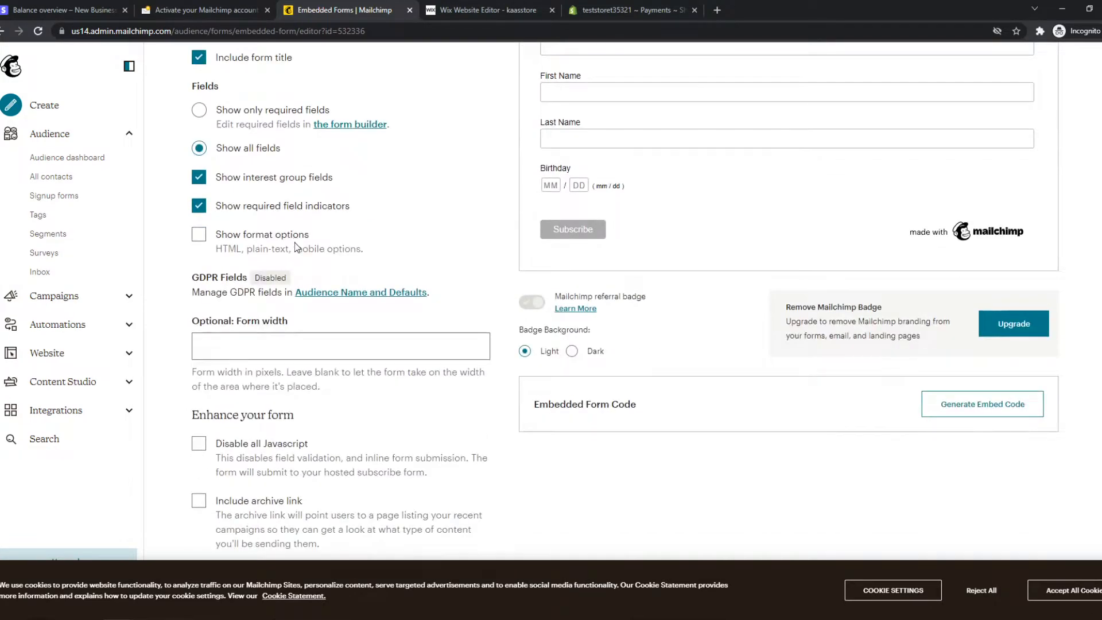
left_click(571, 351)
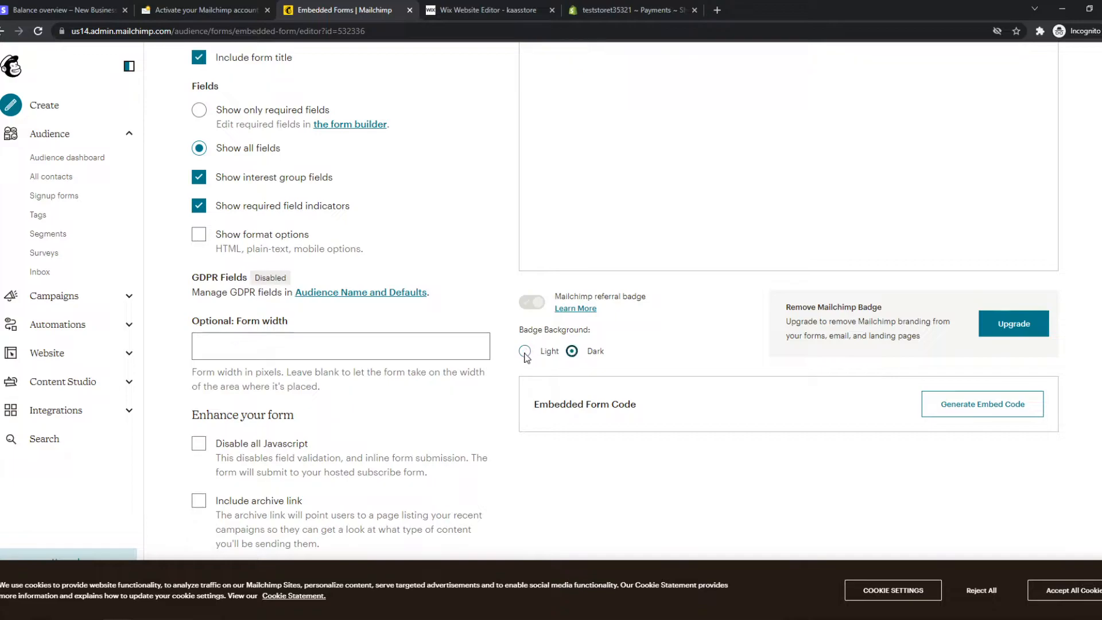
- Preview the Condensed and Unstyled layouts before settling on the Classic form
scroll("up", 3)
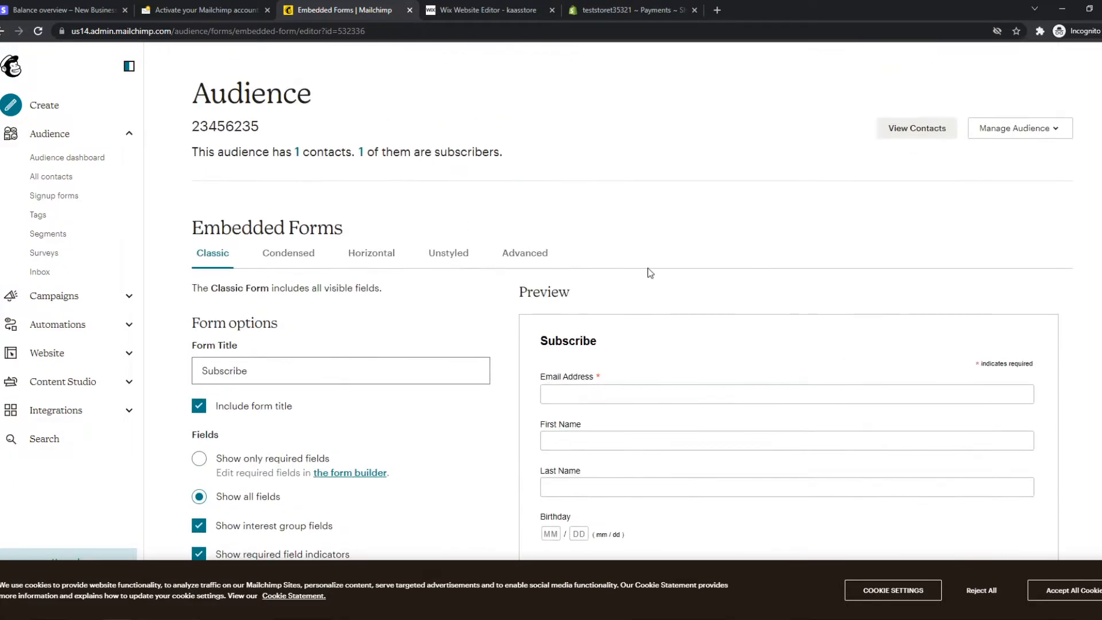
scroll("down", 3)
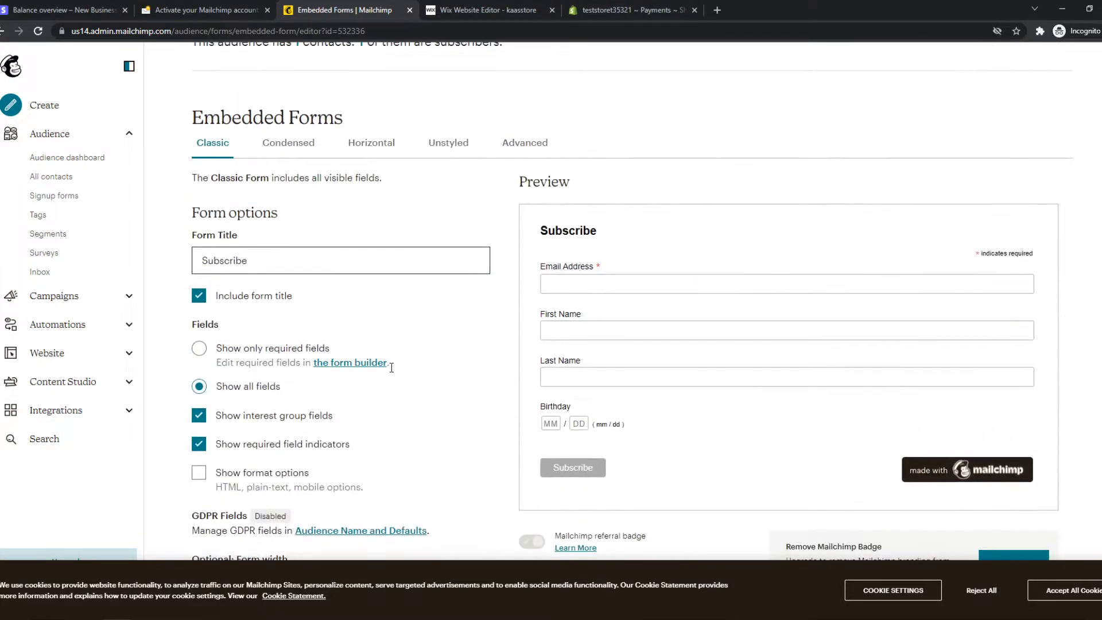
scroll("down", 3)
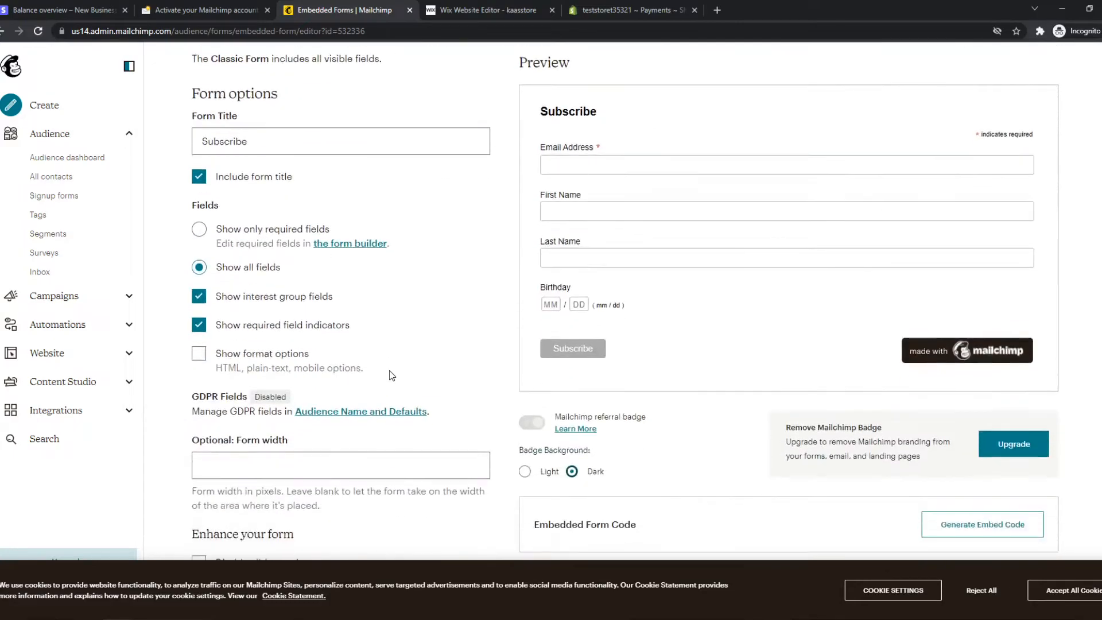
left_click(287, 244)
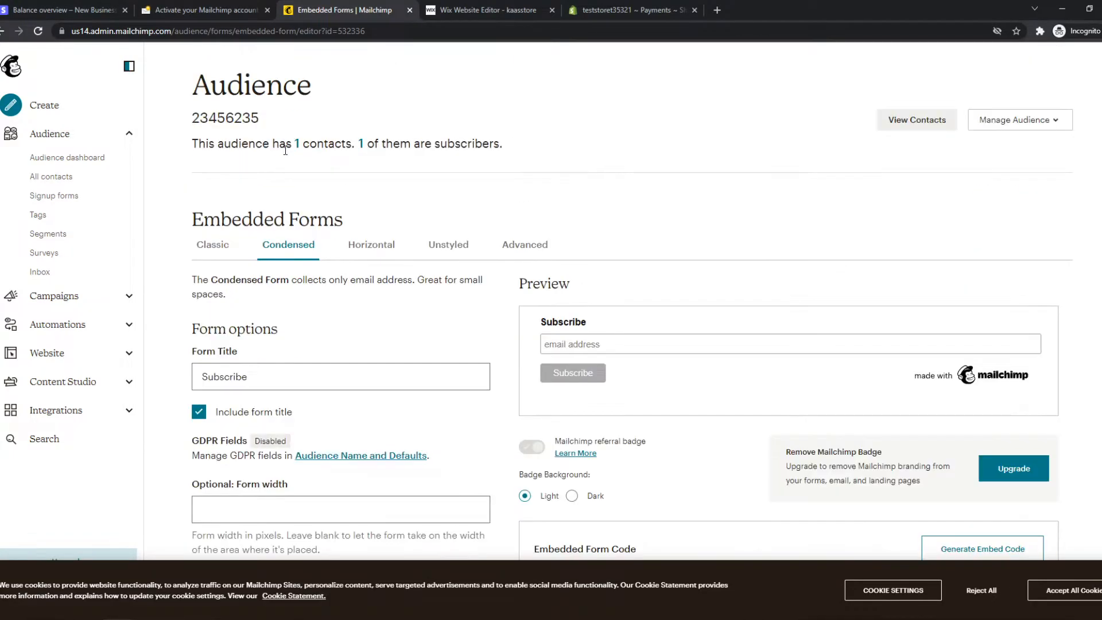
left_click(448, 246)
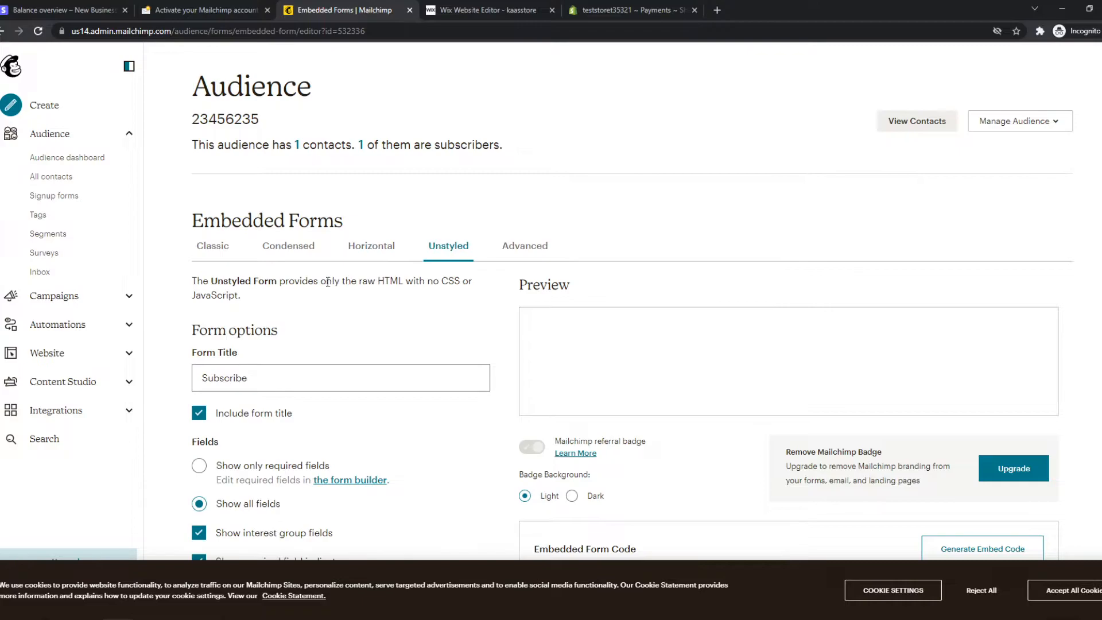
scroll("down", 3)
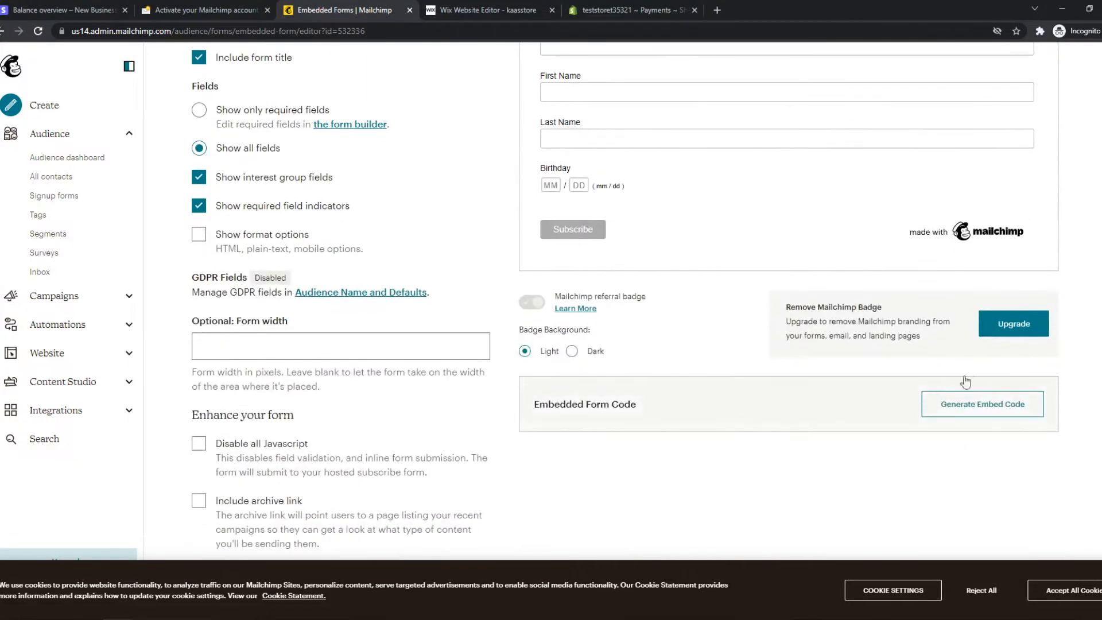
- Generate and copy the classic form's embed code, then switch to the Wix editor
left_click(981, 402)
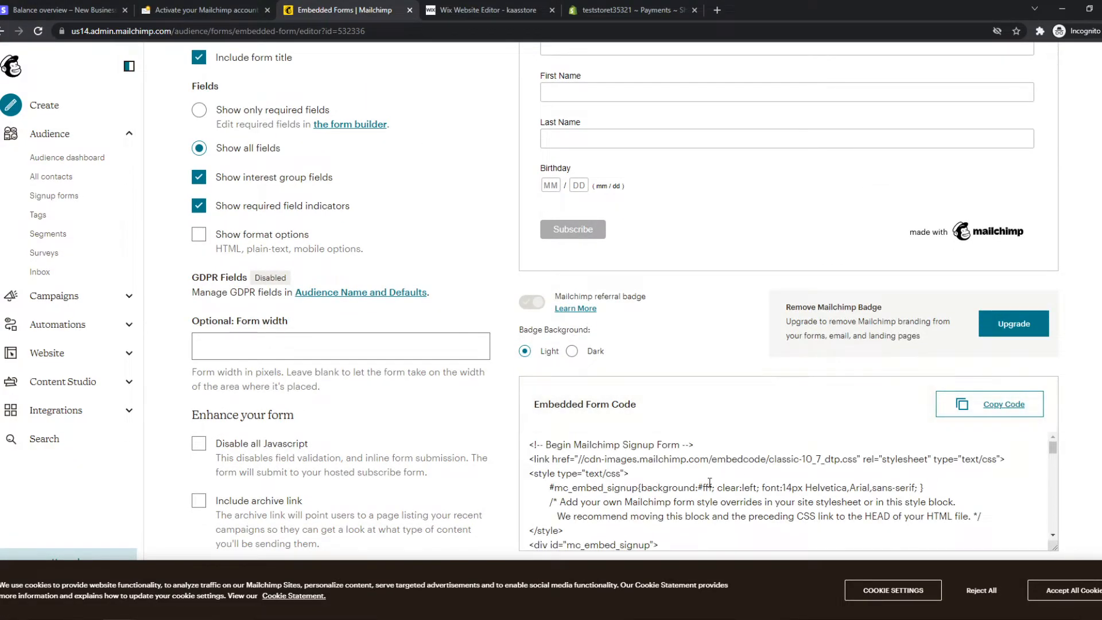
left_click(489, 10)
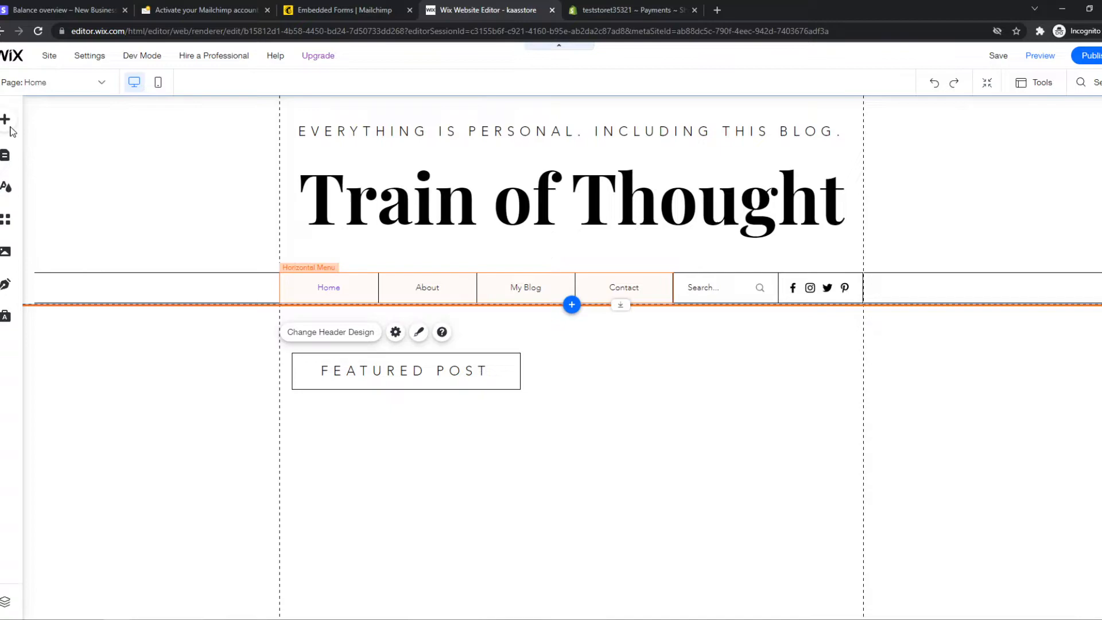
- From Add Elements, choose Embed and pick the HTML widget element
left_click(6, 120)
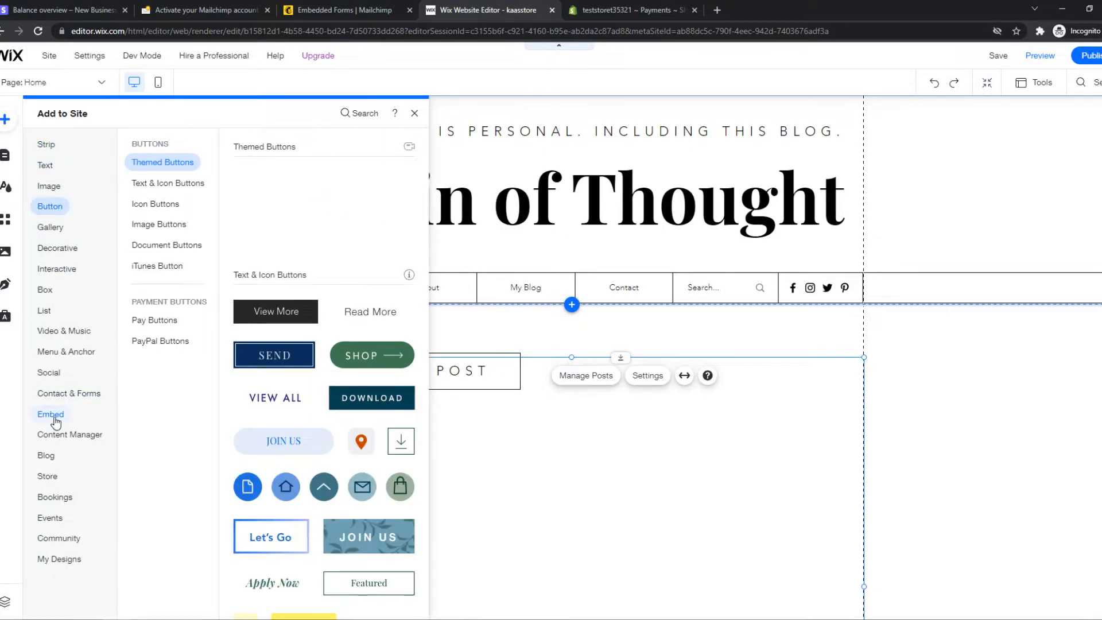
left_click(50, 414)
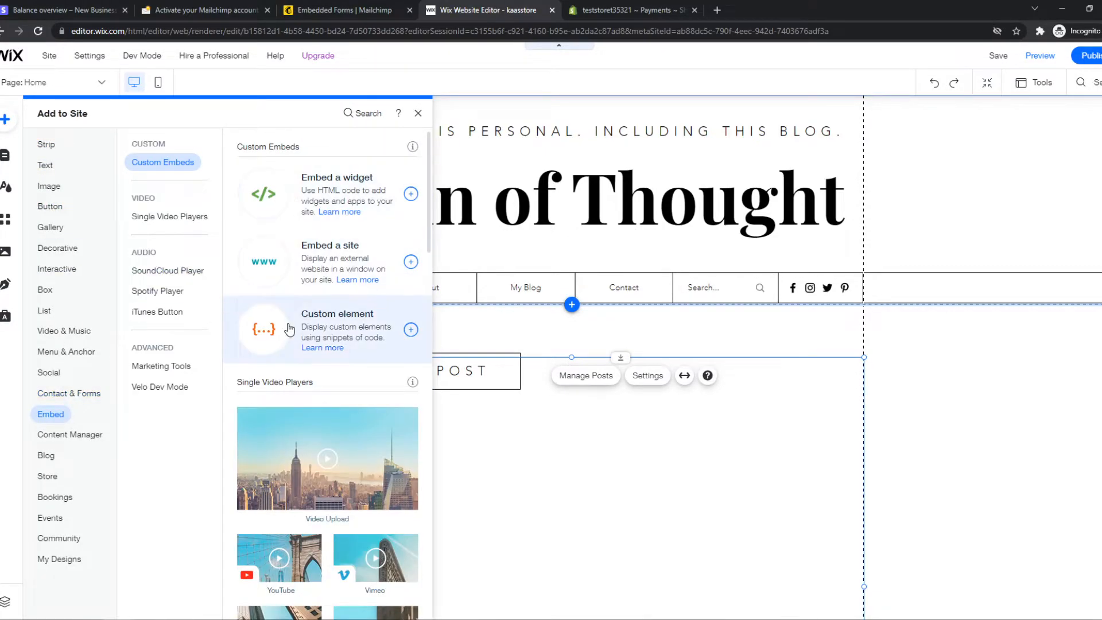
left_click(411, 329)
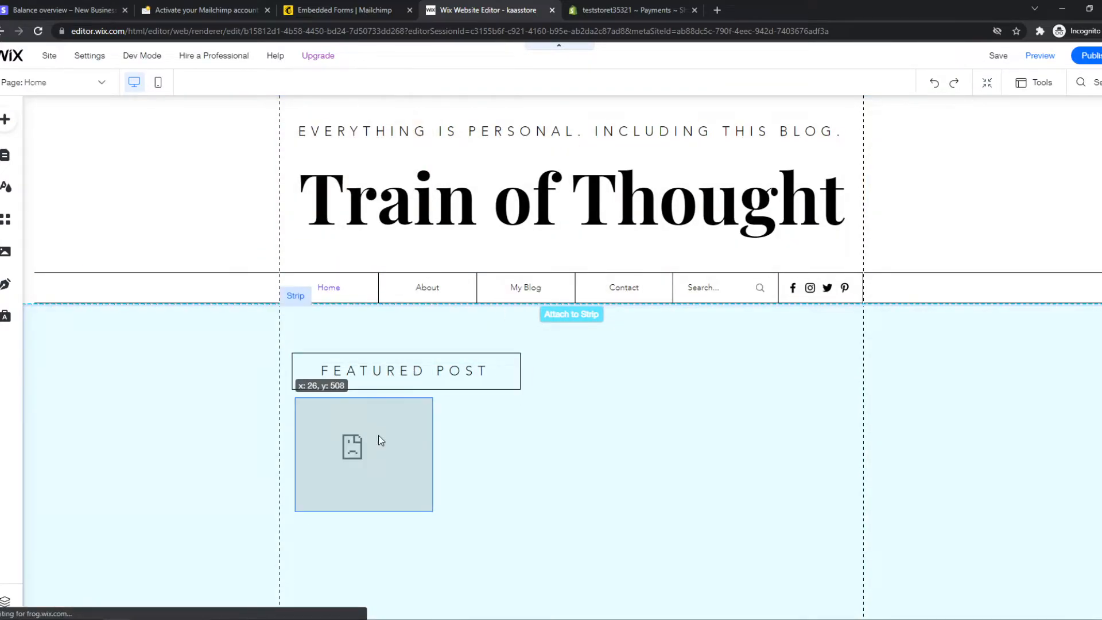
- Drop the HTML element under the Featured Post heading and enter its code settings
left_click_drag(434, 455, 813, 455)
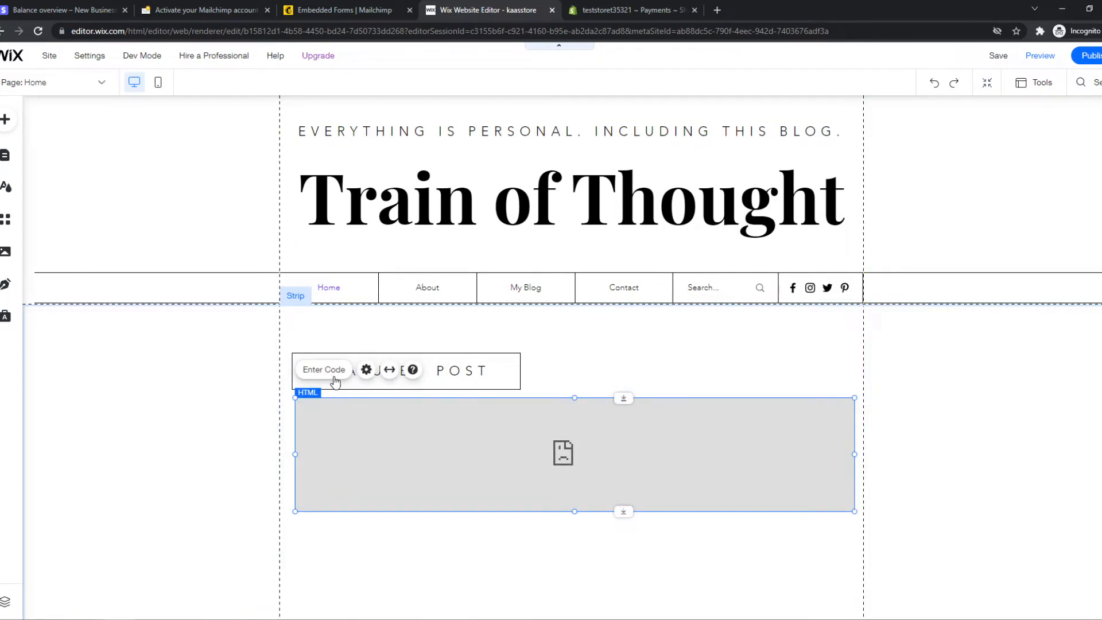
left_click(365, 370)
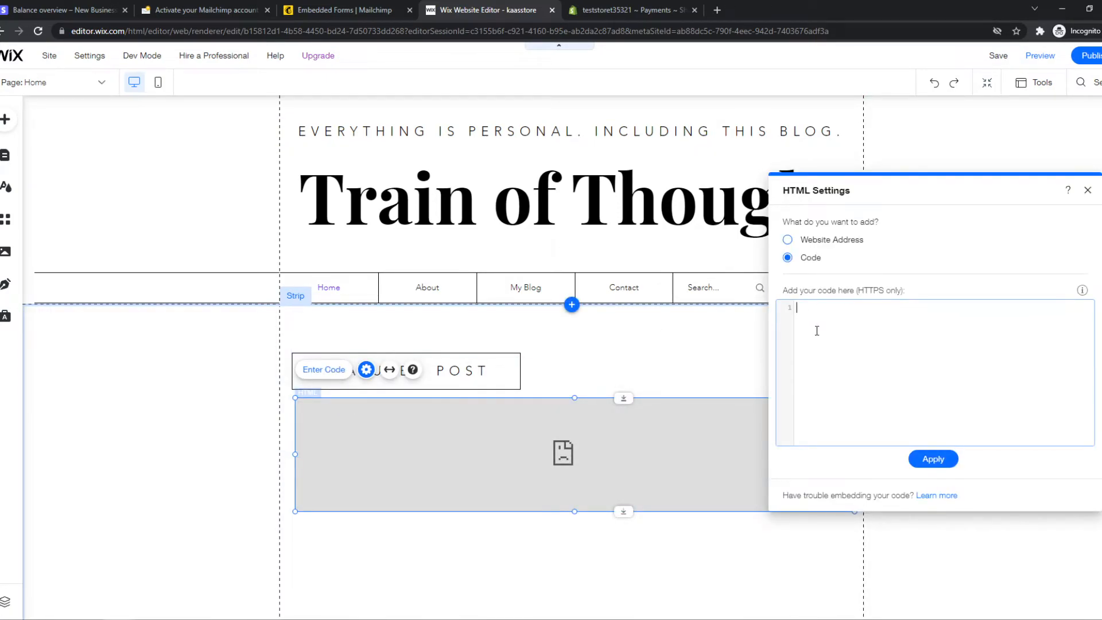